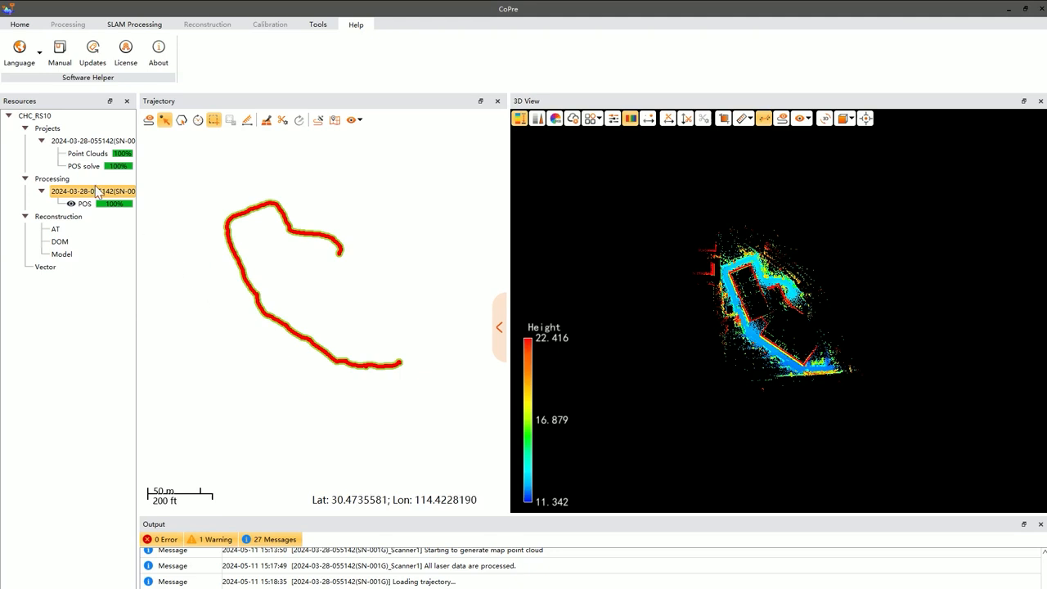
Step: Display the processed project's SLAM trajectory from its Processing context menu
right_click(82, 191)
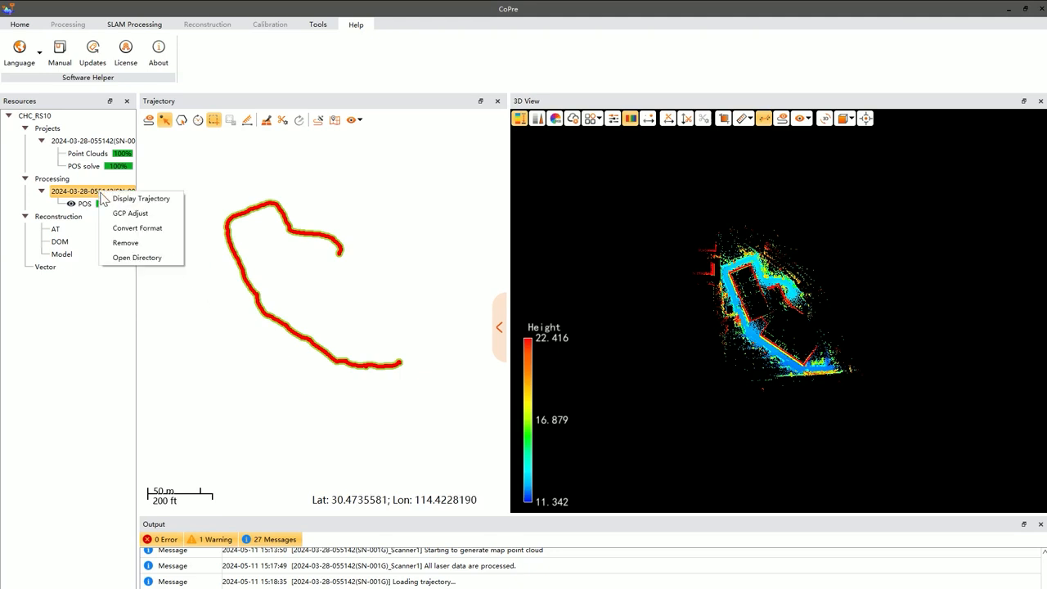
mouse_move(141, 198)
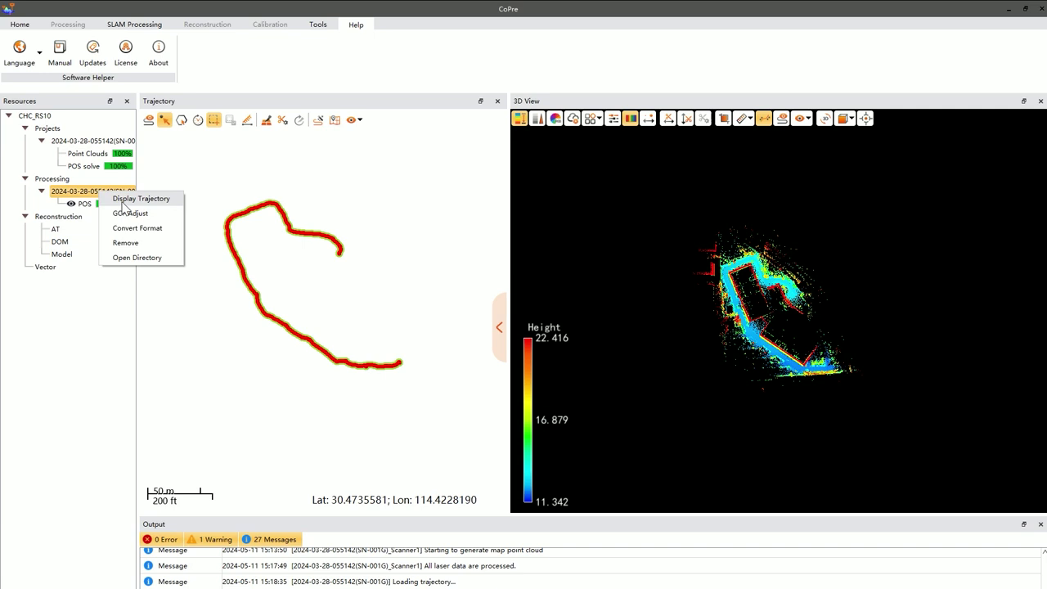
left_click(141, 198)
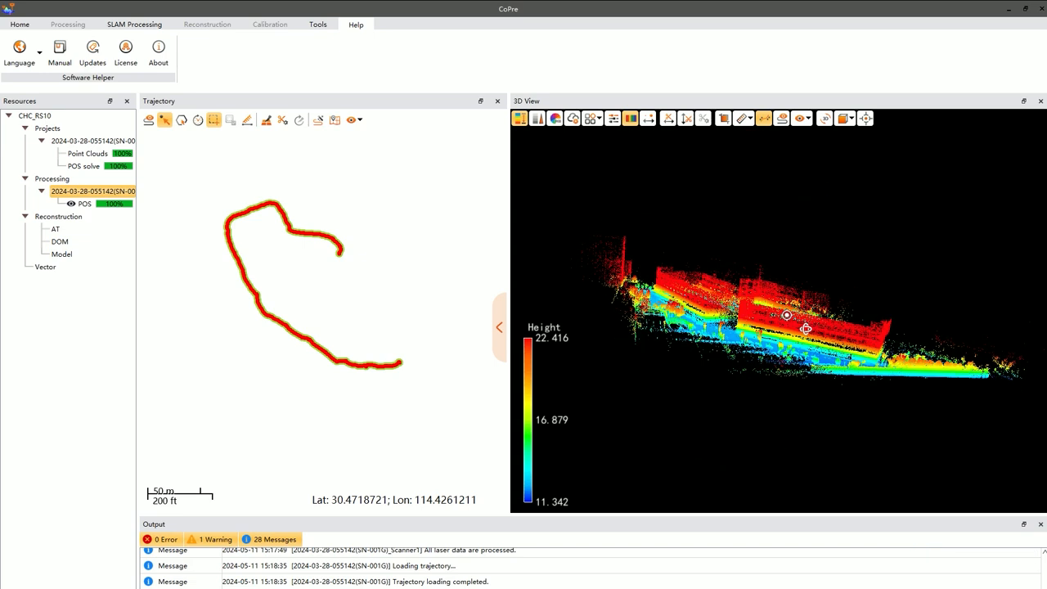
Step: Orbit to inspect the building walls sideways, then switch the cloud to RGB colouring
left_click_drag(806, 328, 807, 428)
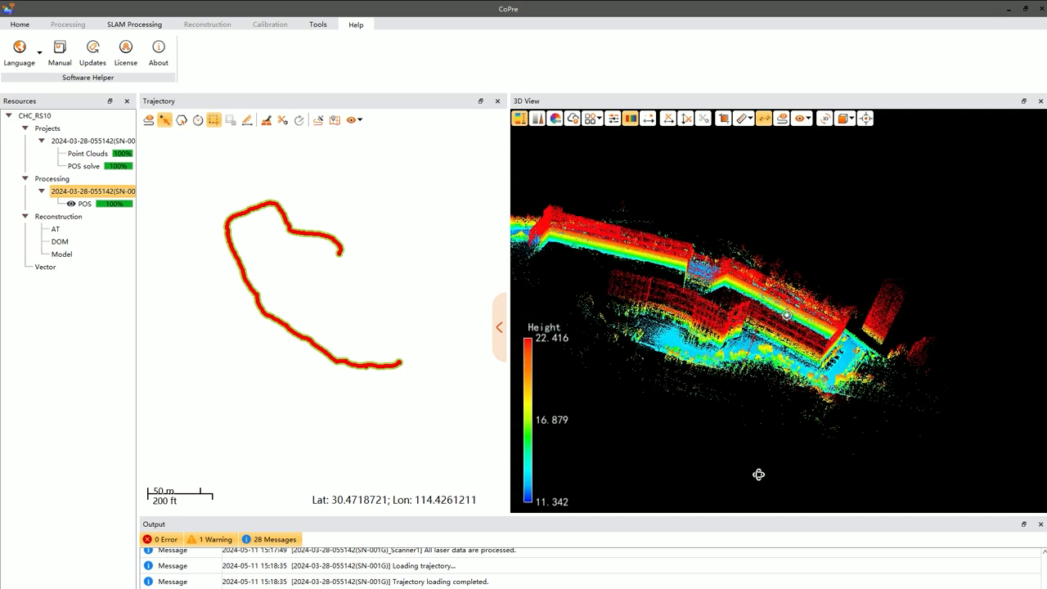
left_click_drag(786, 315, 769, 356)
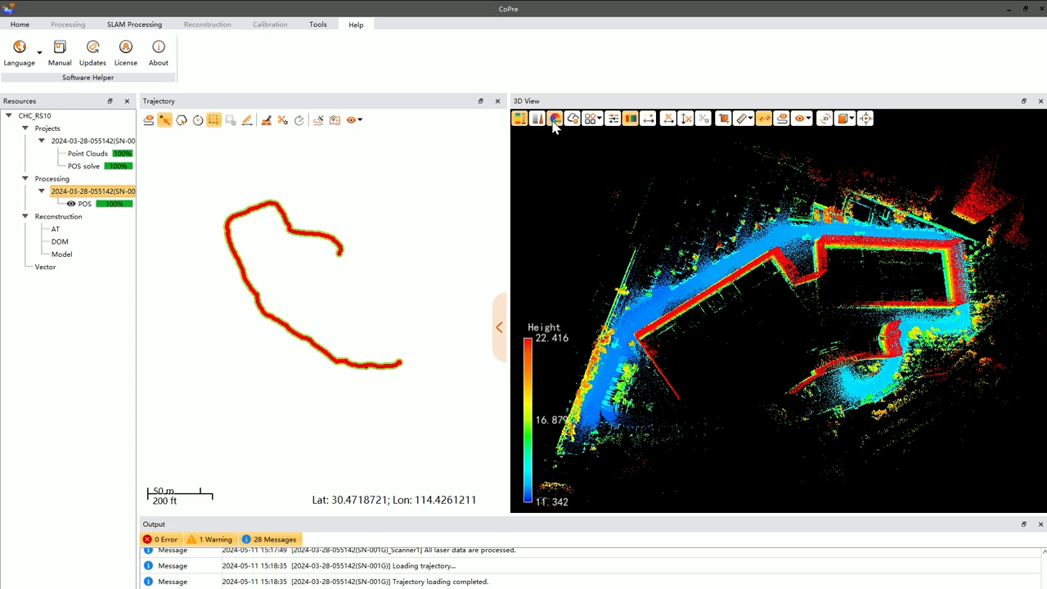
left_click(554, 118)
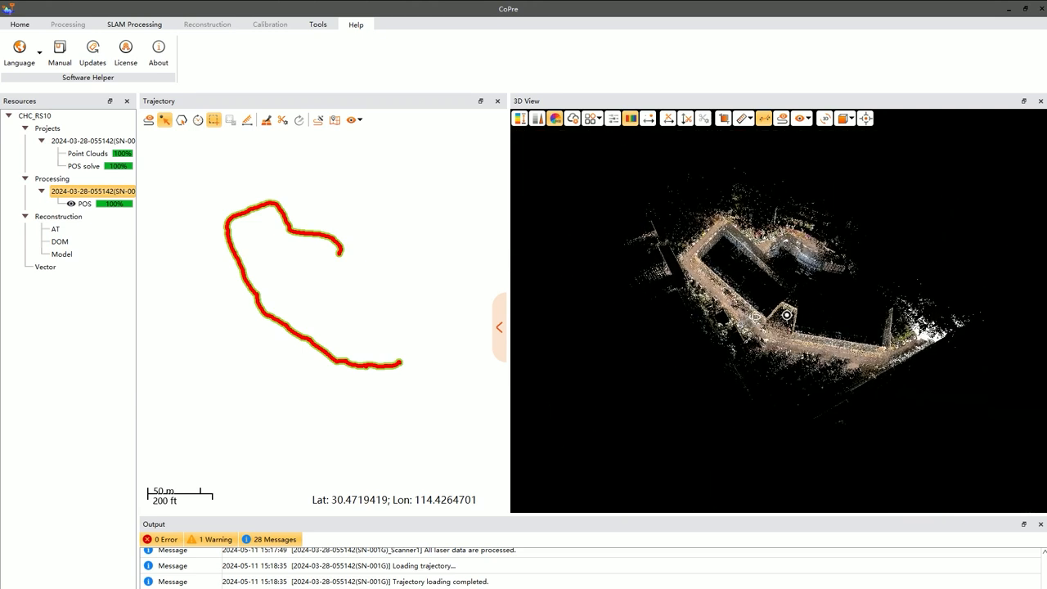
Step: Cut a profile across a wall and measure base to top, about 10.6 m vertical
left_click(668, 119)
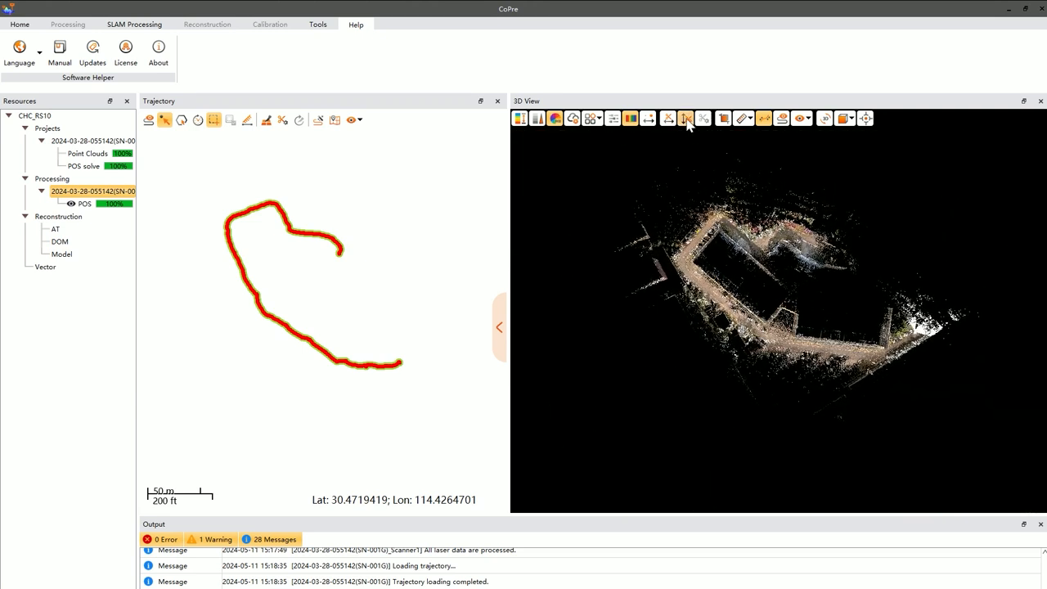
left_click(684, 118)
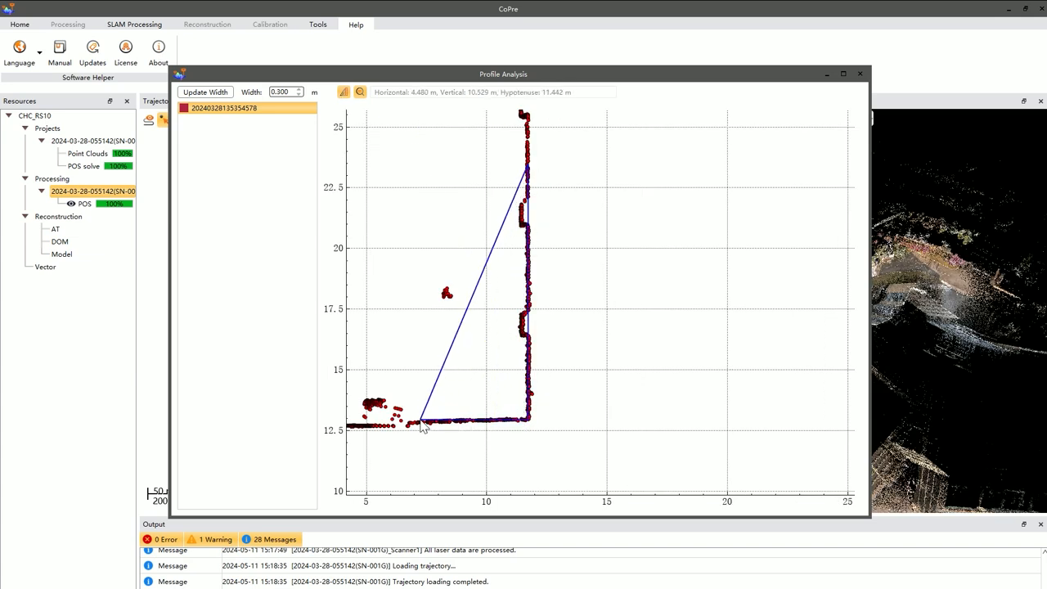
left_click_drag(421, 426, 397, 422)
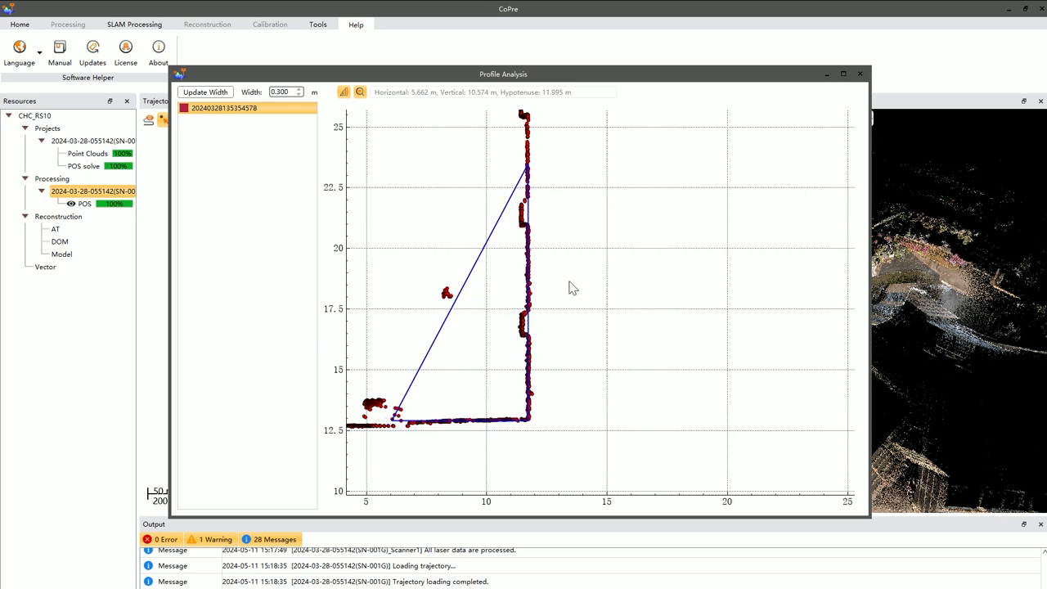
left_click(130, 24)
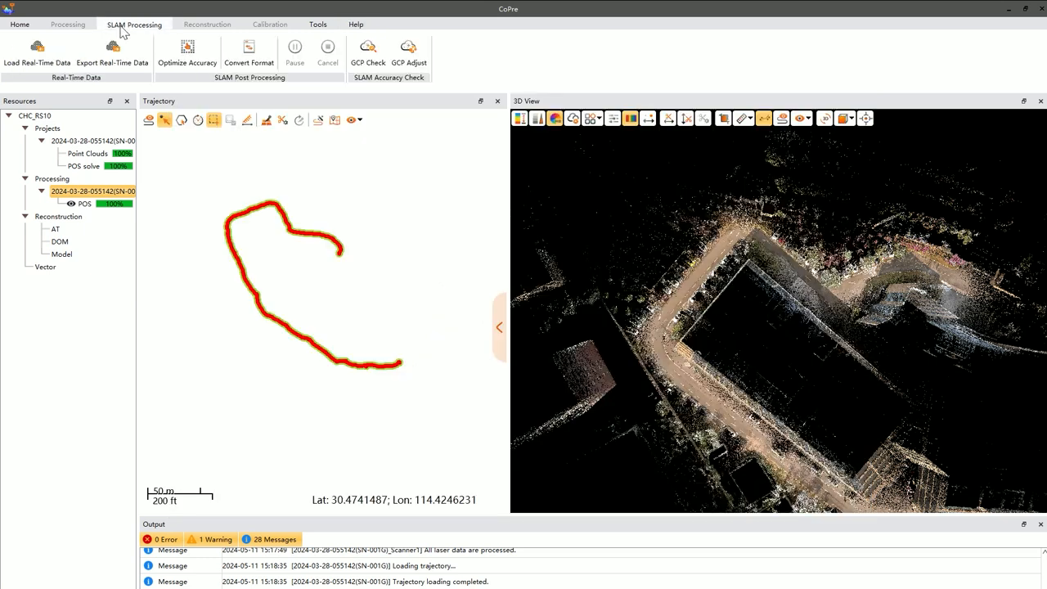
Step: Import the GCP file into GCP Check with Coordinate Type set to Local NEH
left_click(366, 51)
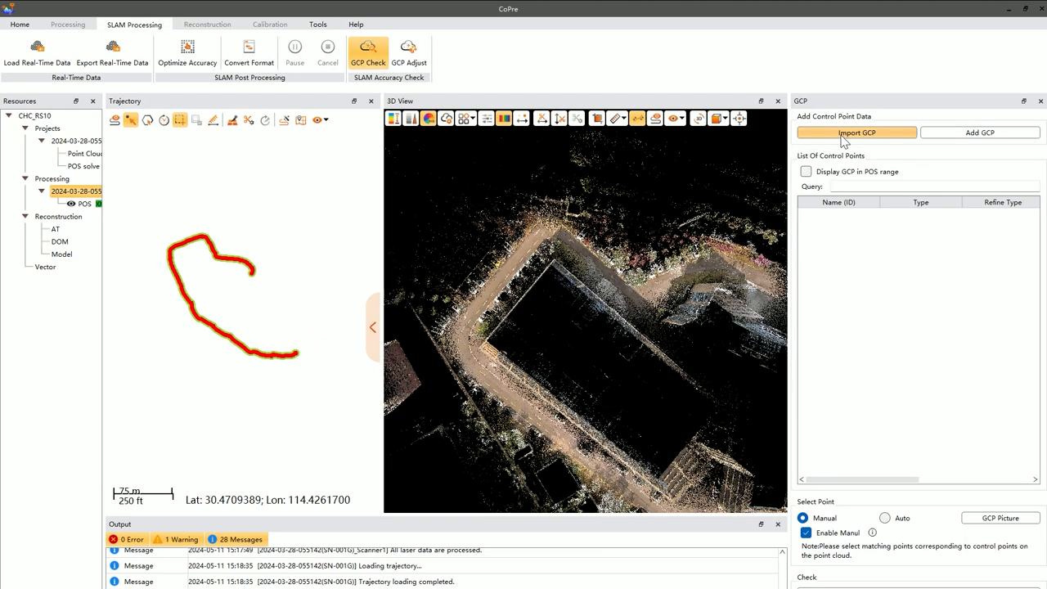
left_click(856, 133)
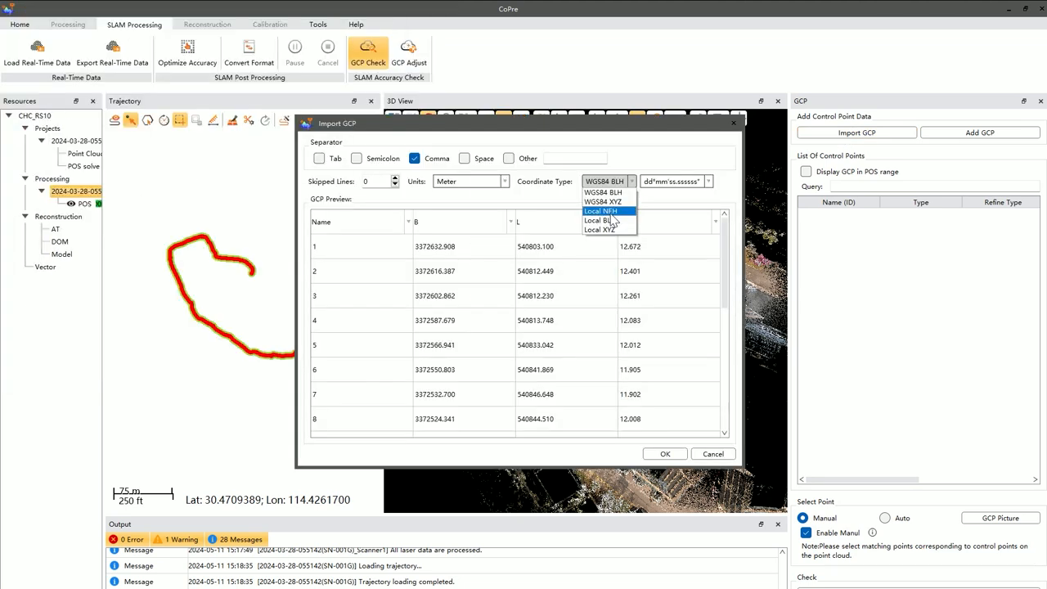
left_click(599, 211)
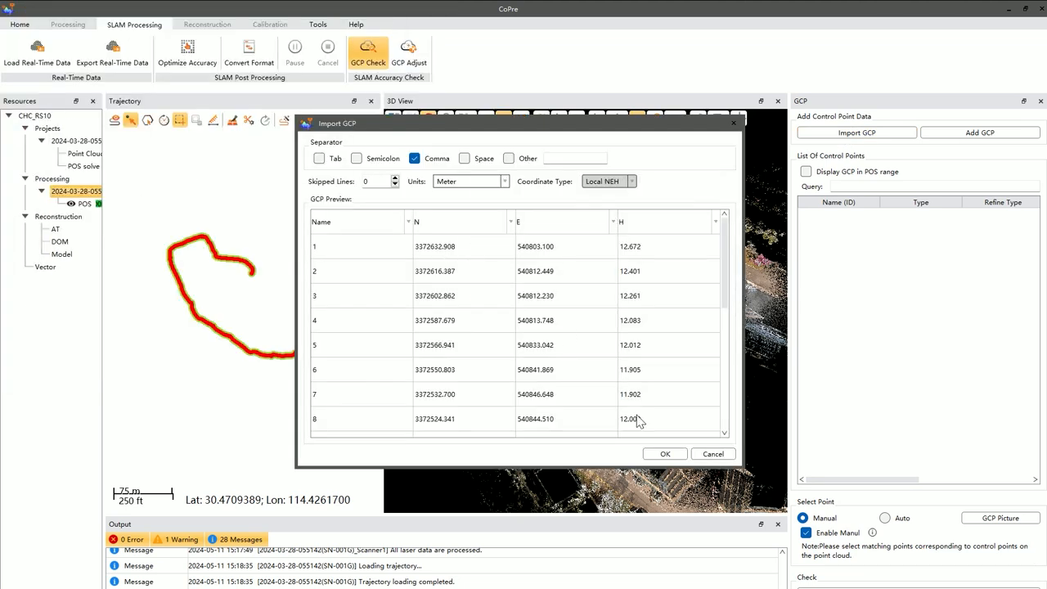
left_click(665, 454)
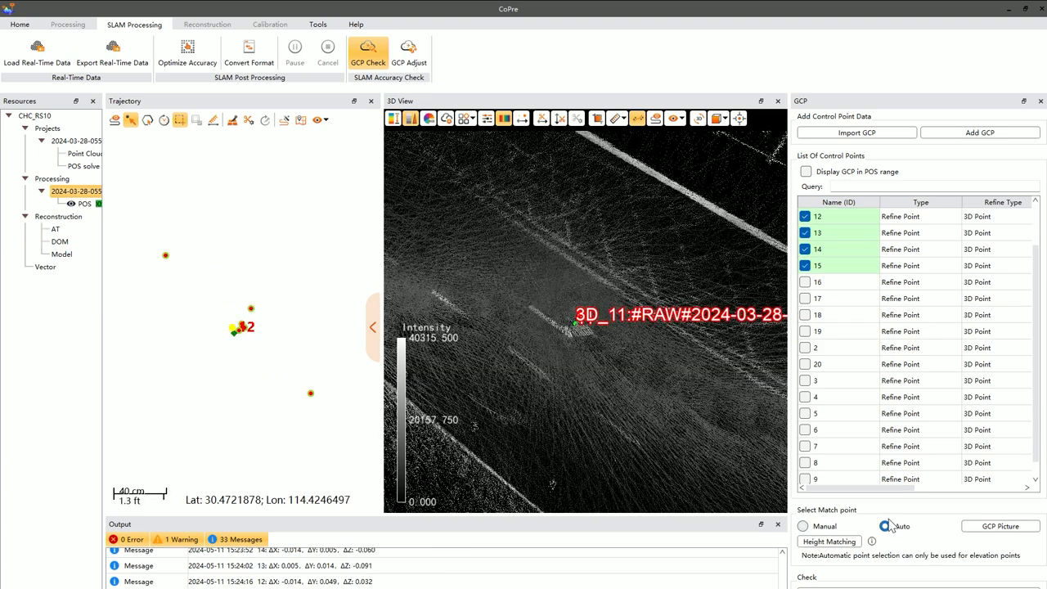
Step: Auto-match height control points with a 0.30 m neighbourhood, check point 16, and open GCP Check
left_click(828, 541)
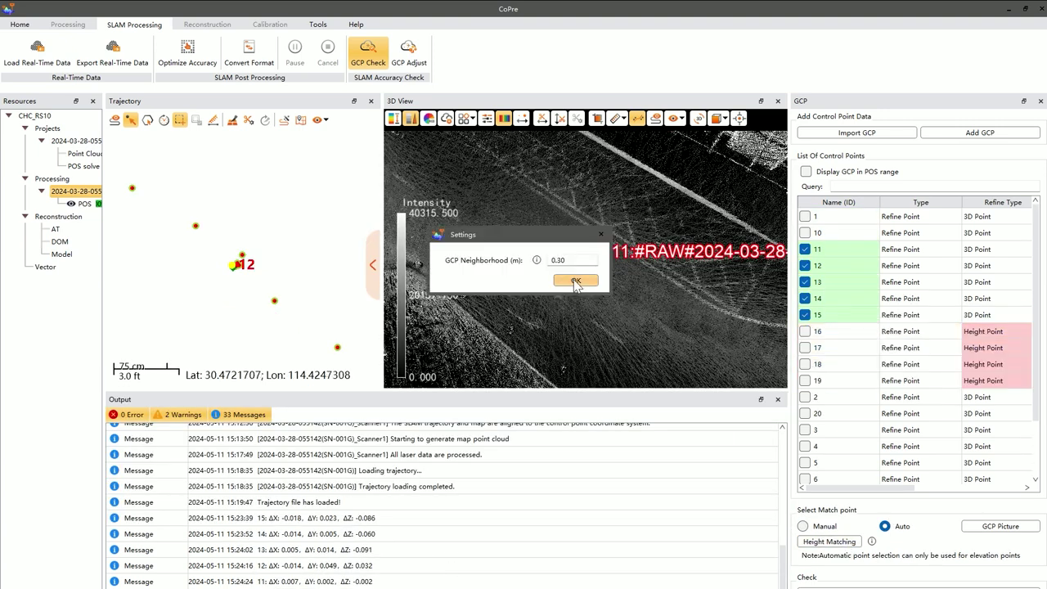
left_click(576, 281)
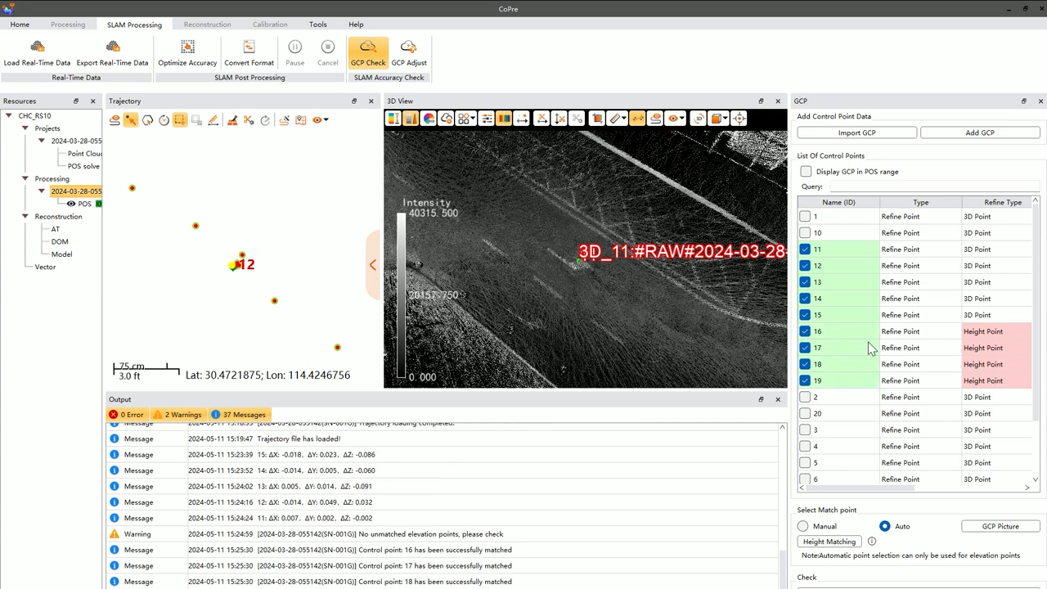
left_click(838, 332)
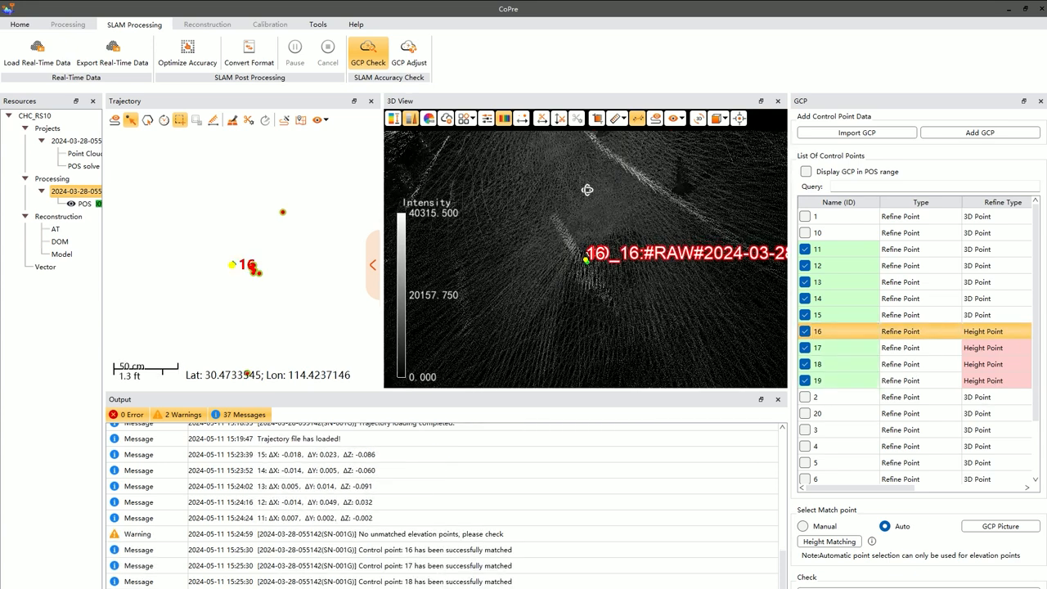
left_click(366, 47)
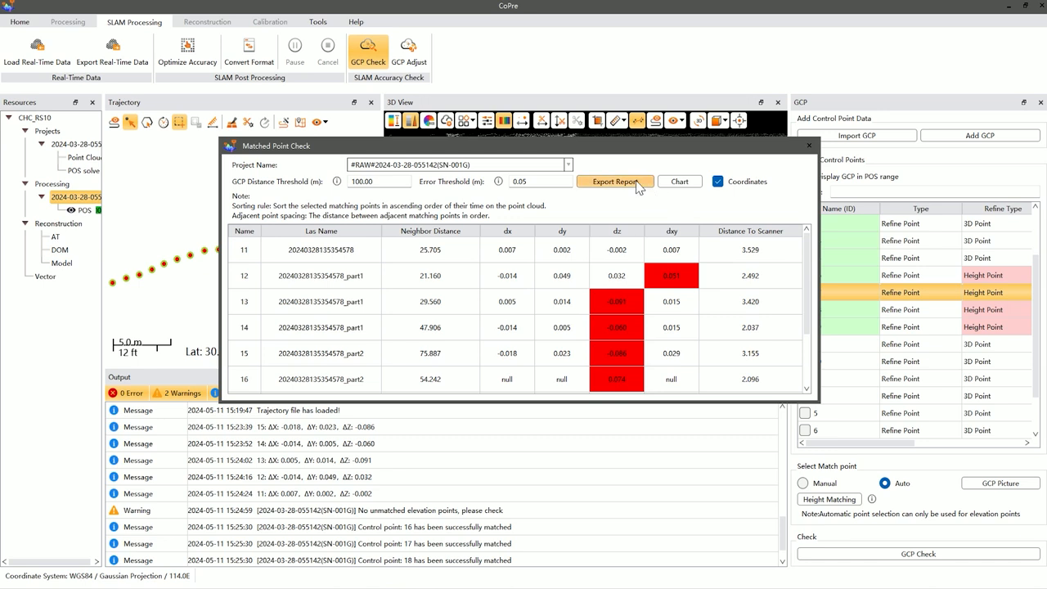
Step: Export the control point report and check report as CSV files
left_click(614, 181)
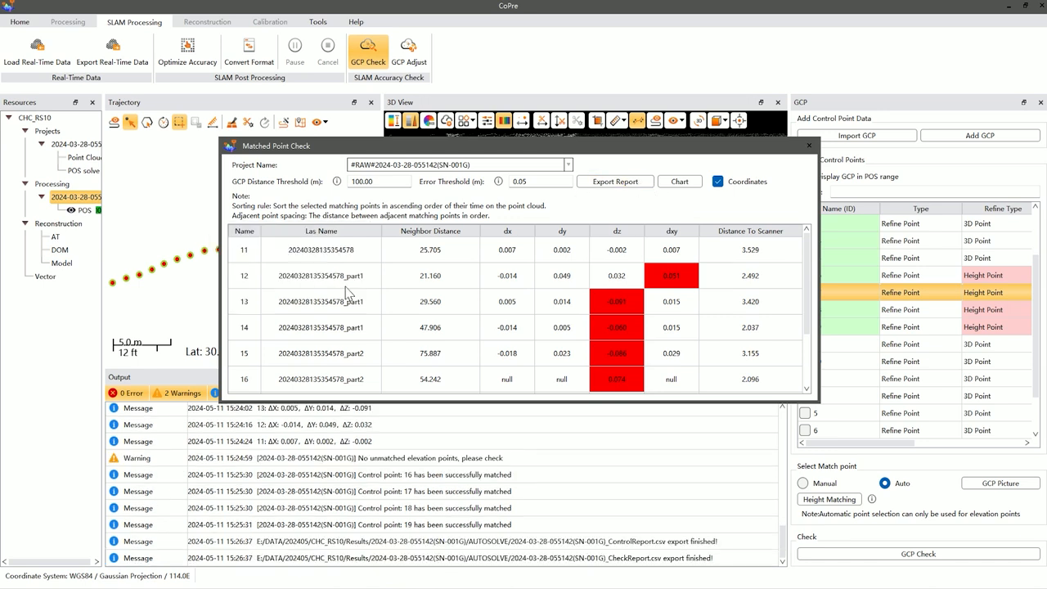
mouse_move(808, 145)
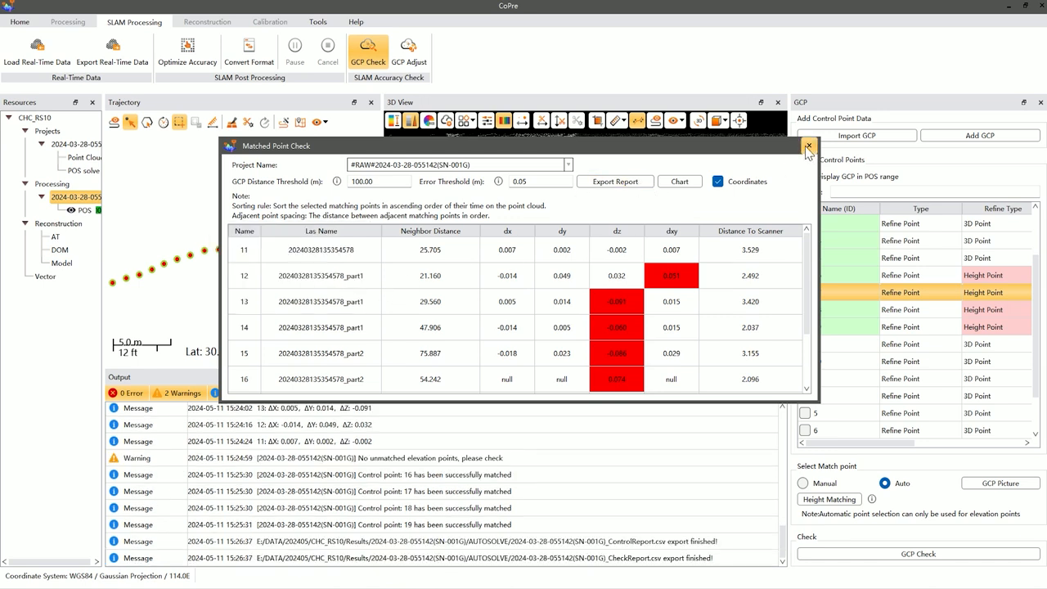